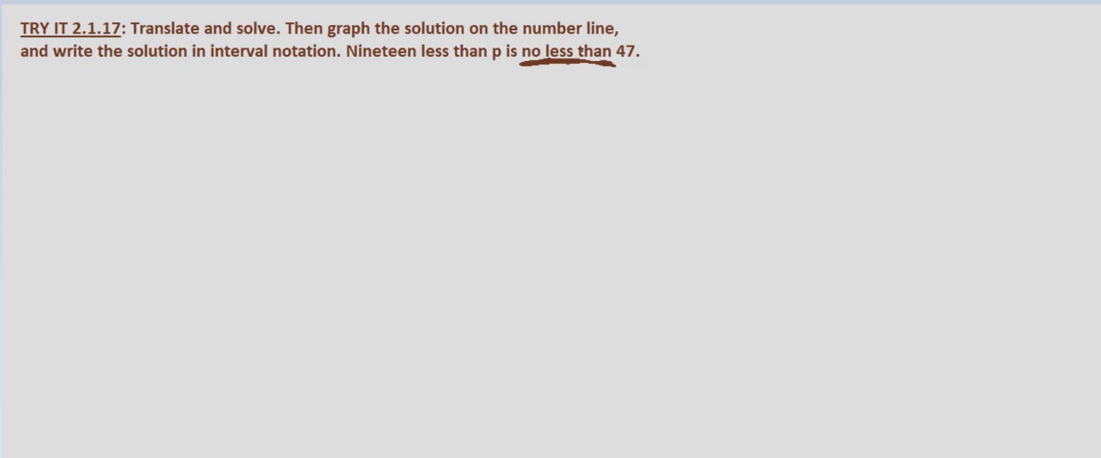
- Handwrite a ≥ symbol directly beneath the underlined phrase 'no less than'
left_click_drag(550, 81, 572, 90)
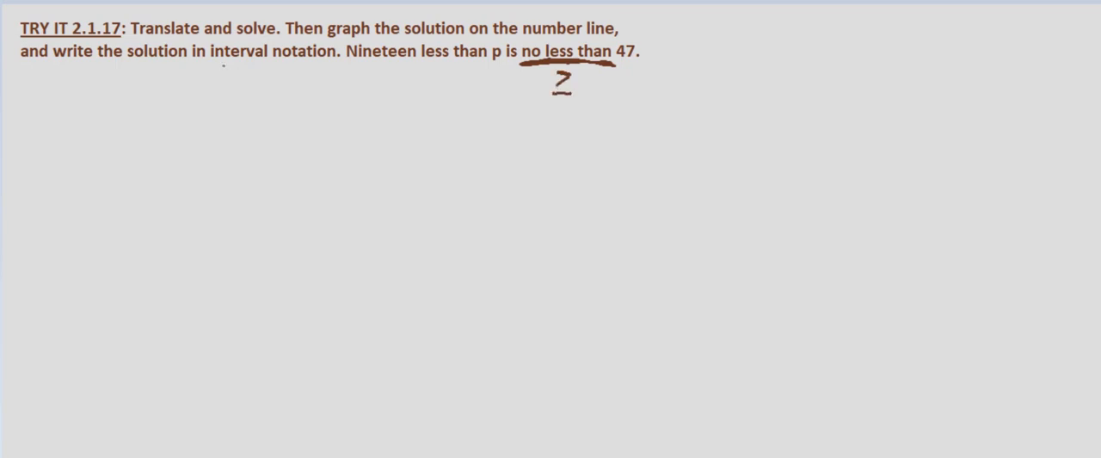